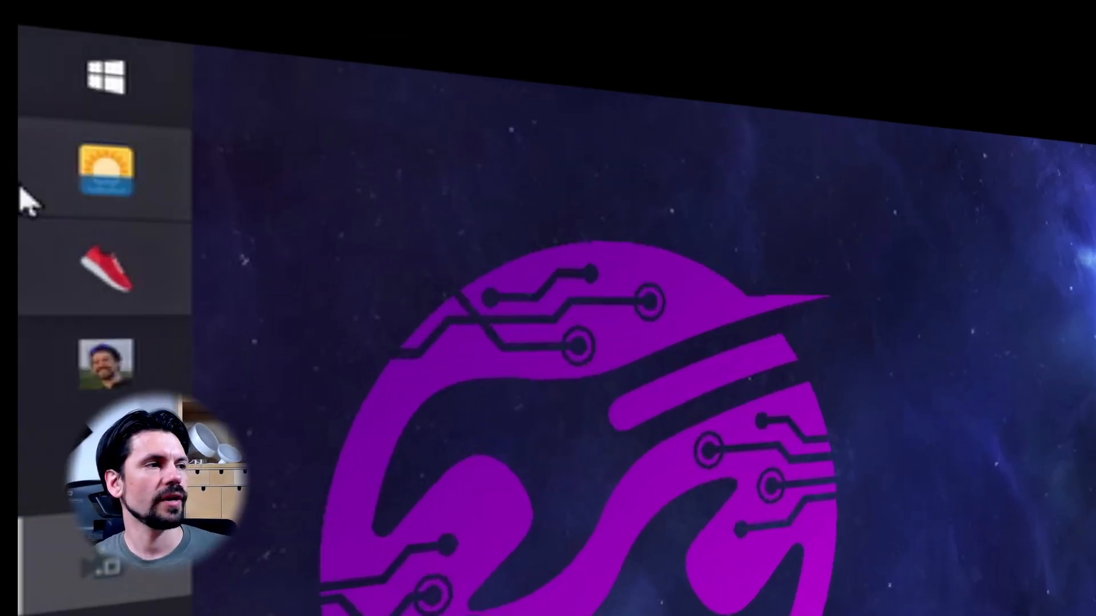
{"action": "mouse_move", "coordinate": [158, 191]}
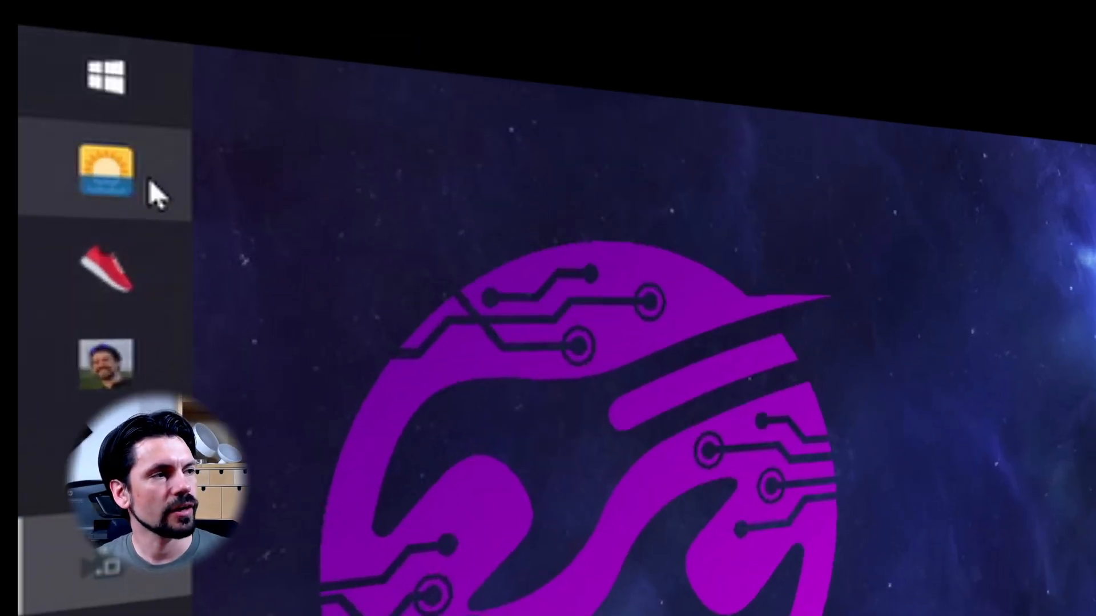
Launch the Daystart morning checklist page from the sunrise shortcut in the side launcher.
{"action": "left_click", "coordinate": [110, 171]}
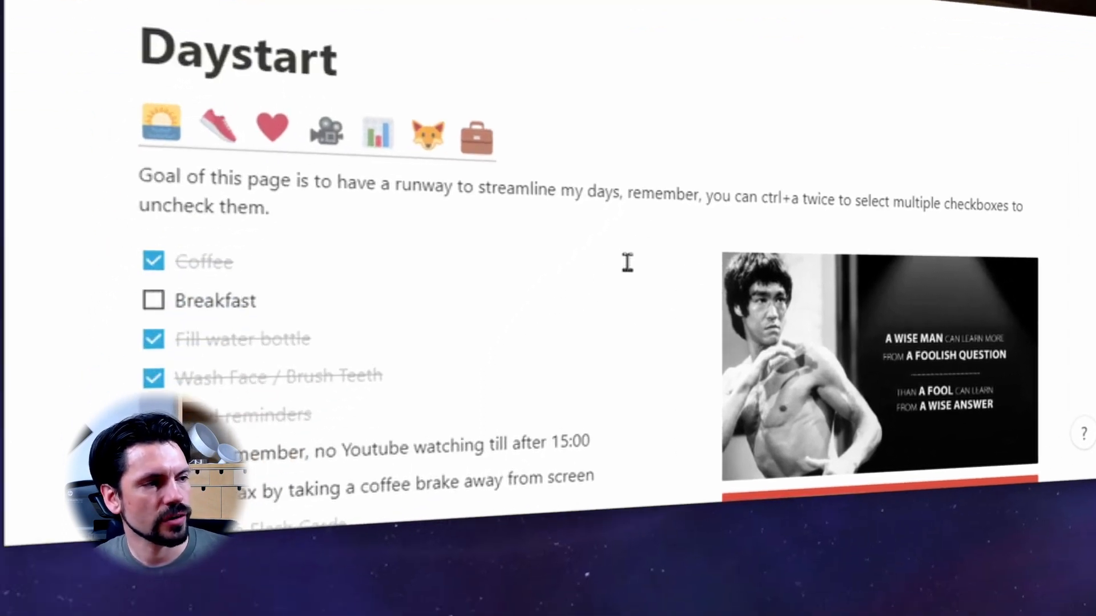
{"action": "scroll", "scroll_direction": "down", "scroll_amount": 3}
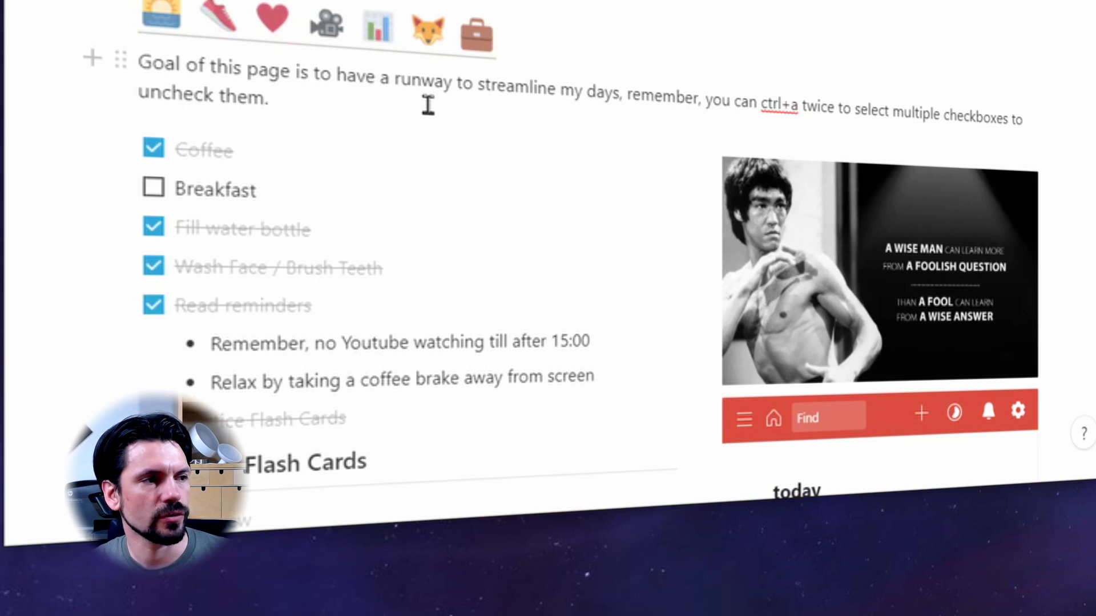
Select every block on the Daystart page so the routine checkboxes can be cleared at once.
{"action": "key", "text": "ctrl+a"}
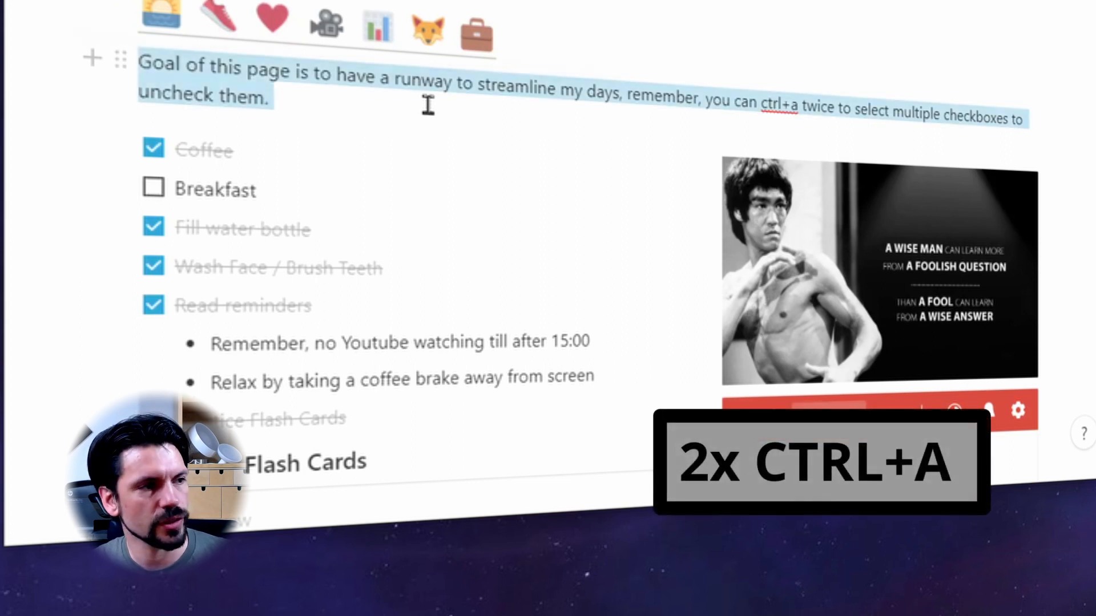
{"action": "key", "text": "ctrl+a"}
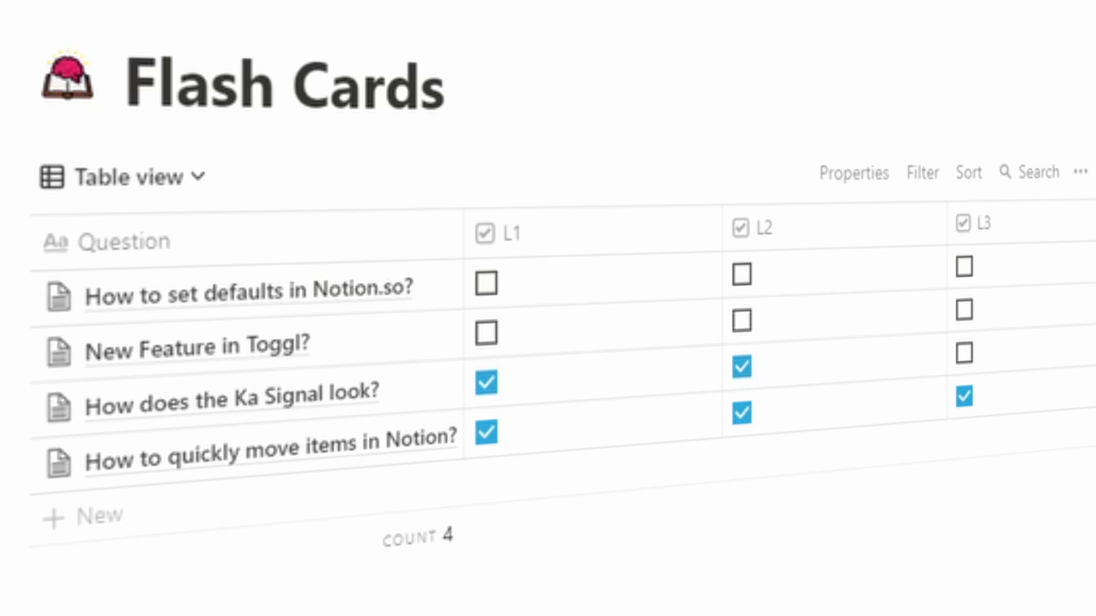
{"action": "mouse_move", "coordinate": [554, 457]}
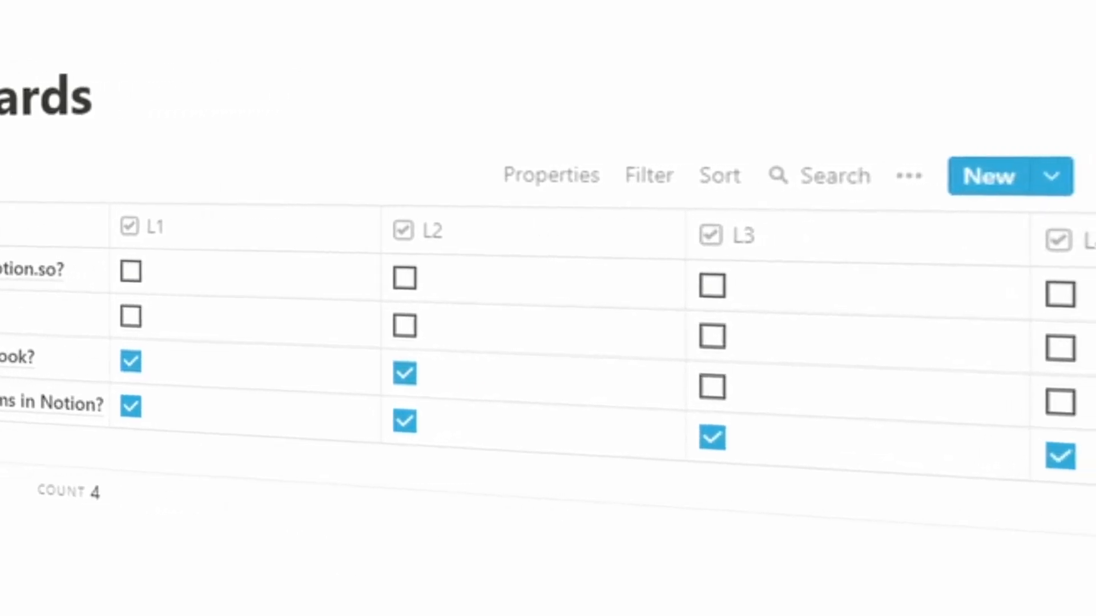
Scroll the Flash Cards table sideways to reveal the L1, L2 and L3 level checkbox columns.
{"action": "scroll", "scroll_direction": "right", "scroll_amount": 3}
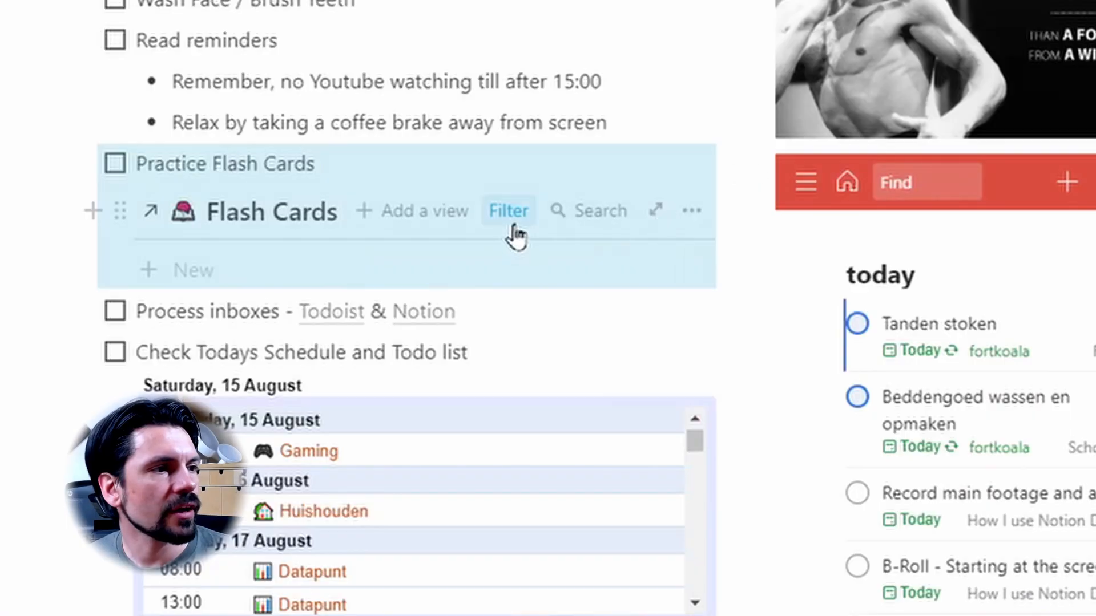
Show the embedded Flash Cards view's filter groups pairing Level values with last-changed dates.
{"action": "left_click", "coordinate": [509, 210]}
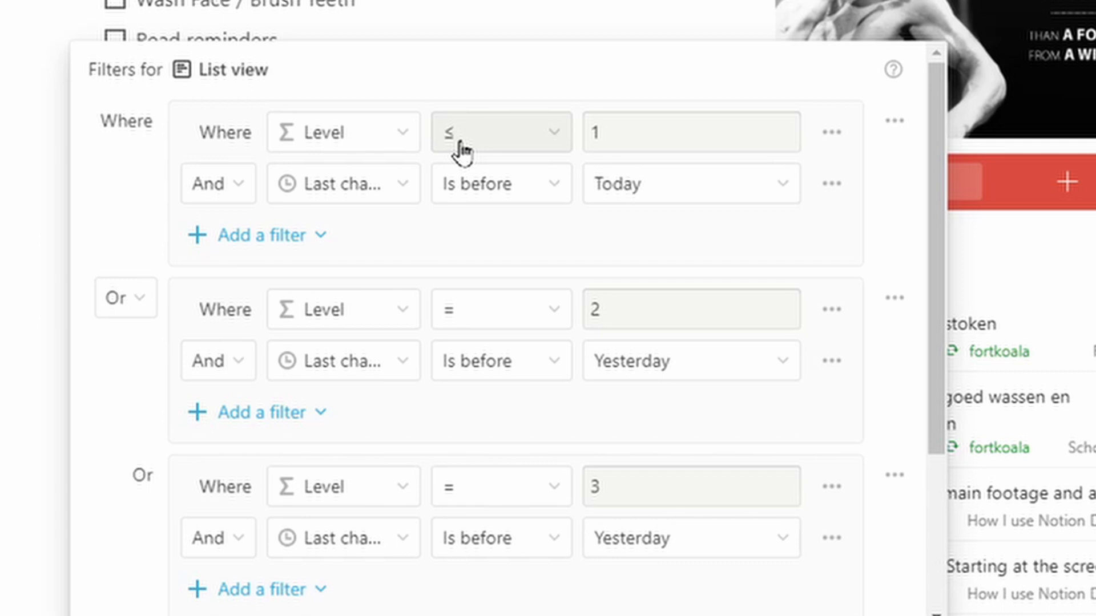
{"action": "mouse_move", "coordinate": [520, 230]}
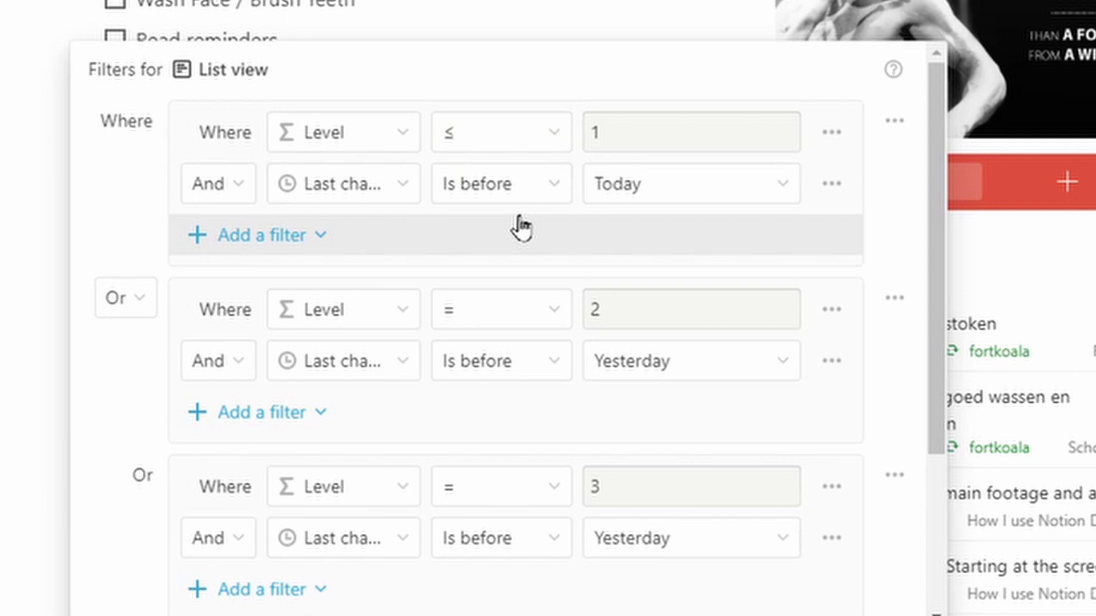
{"action": "scroll", "scroll_direction": "down", "scroll_amount": 3}
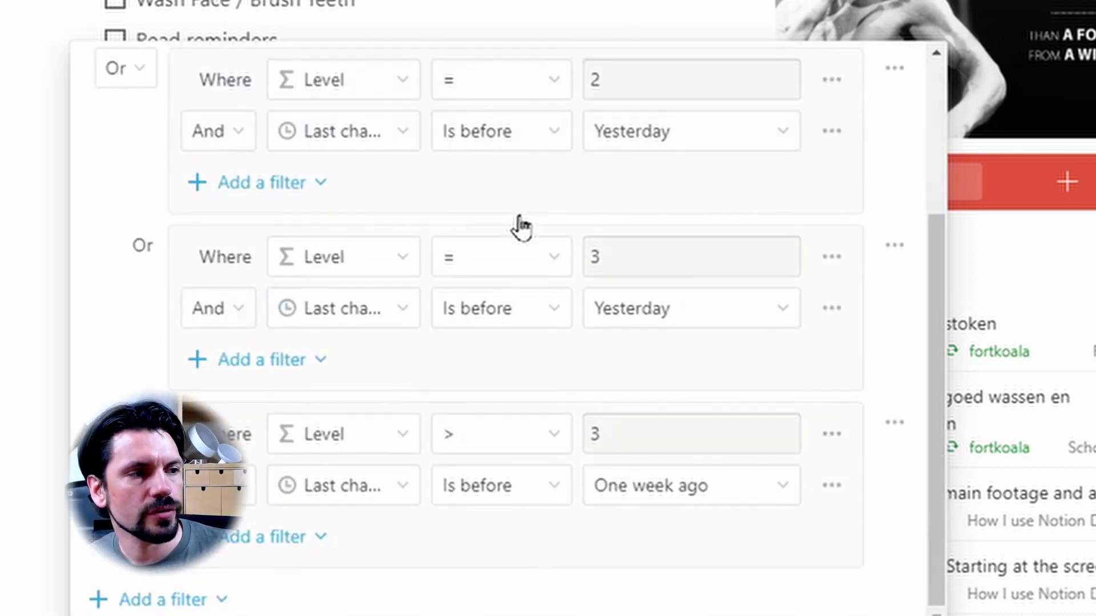